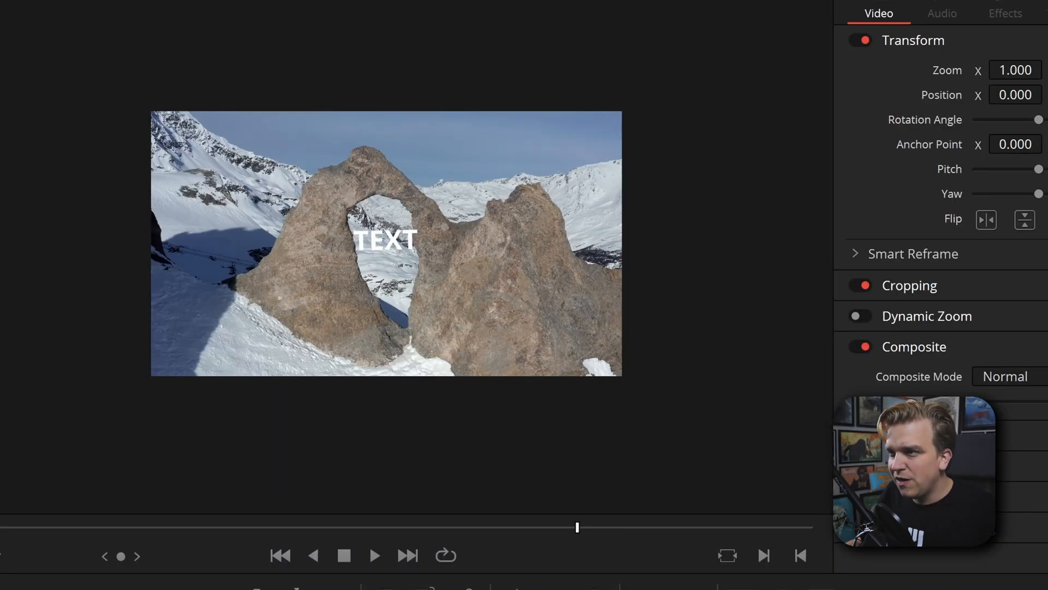
Step: Preview the rock arch clip's playback before installing the template
left_click(375, 555)
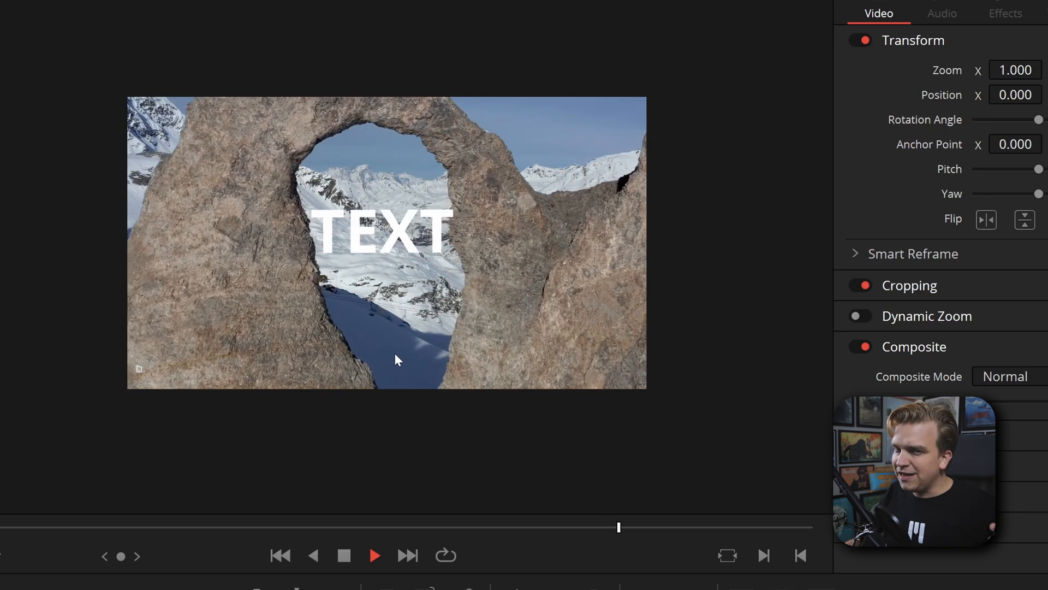
left_click(374, 555)
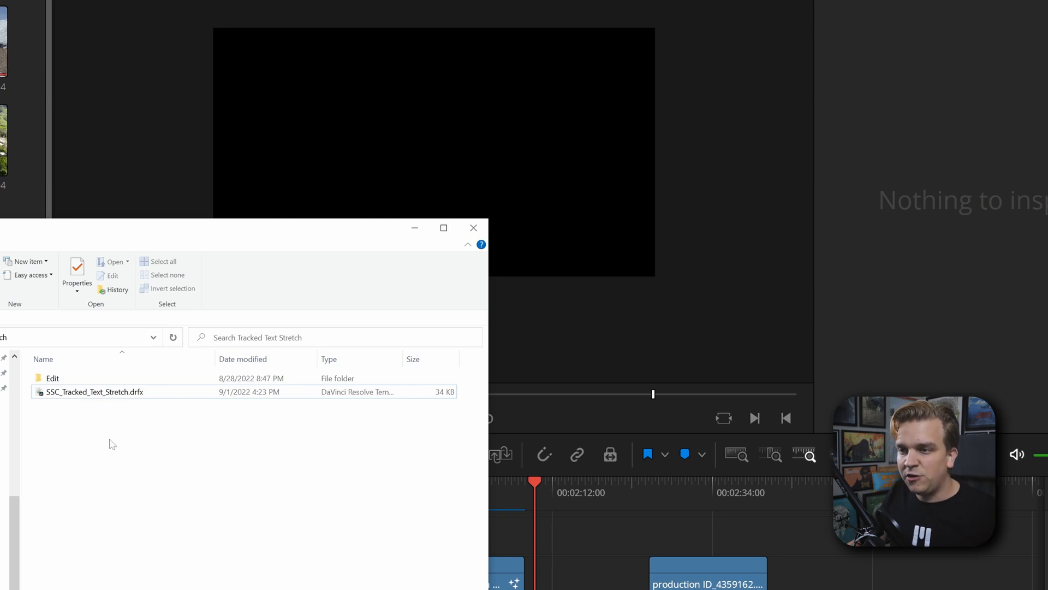
mouse_move(93, 392)
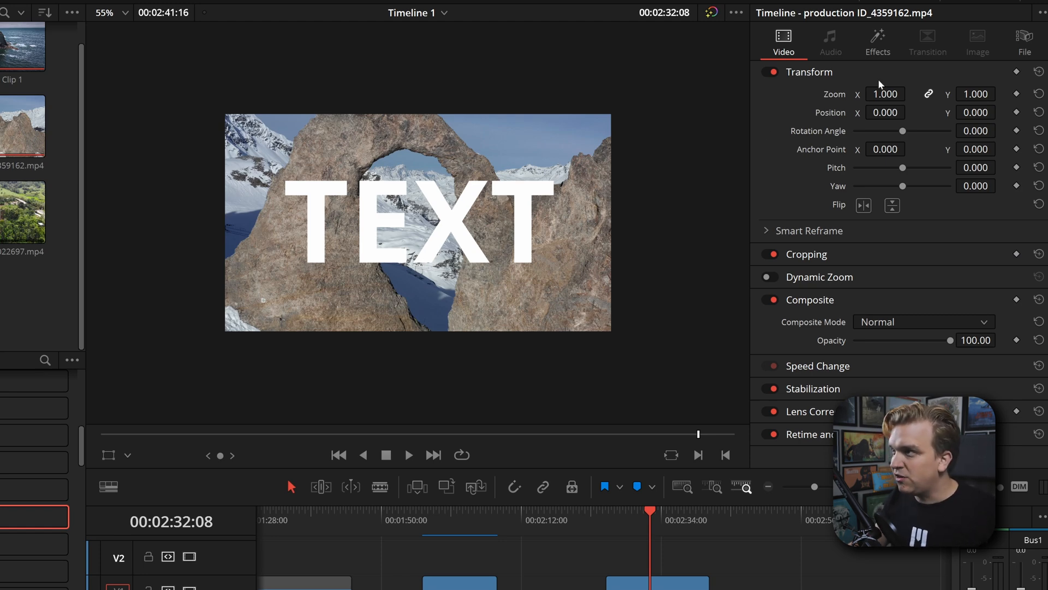
Step: Show the SSC_Tracked_Text_Stretch effect's tracking controls in the Inspector
left_click(878, 43)
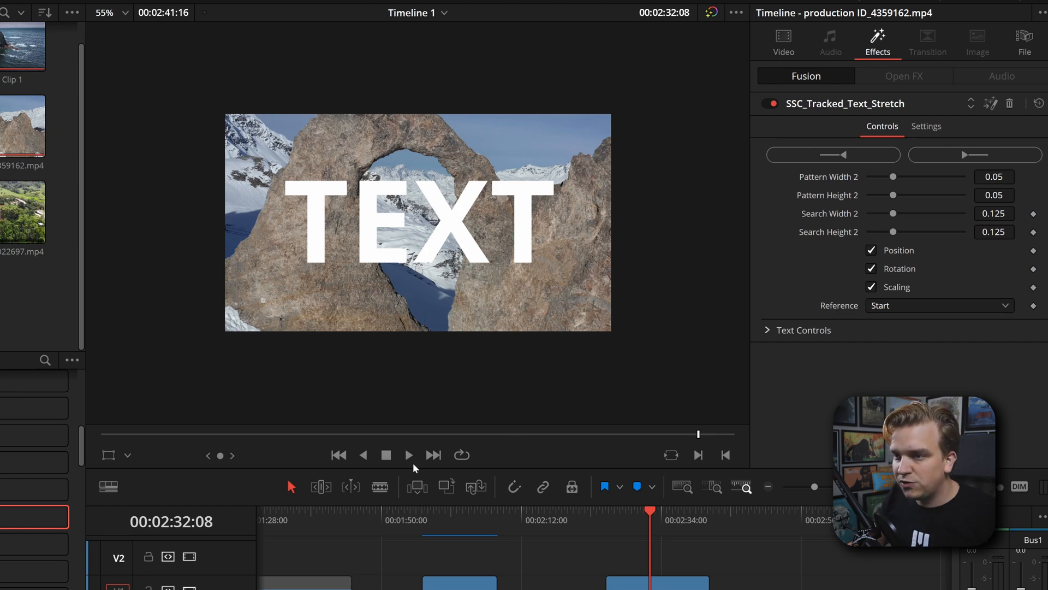
left_click(126, 456)
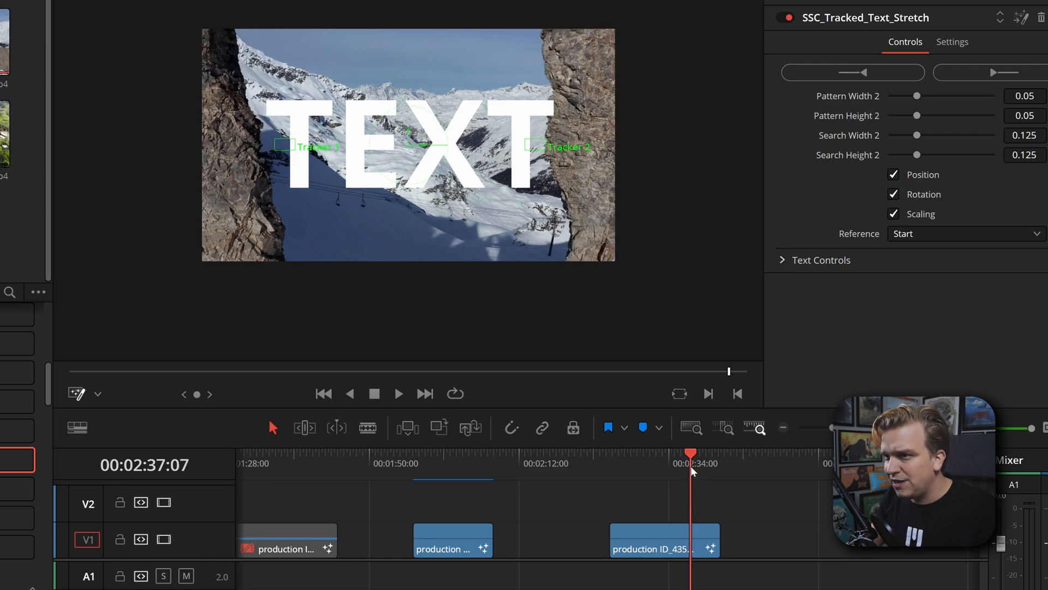
mouse_move(779, 528)
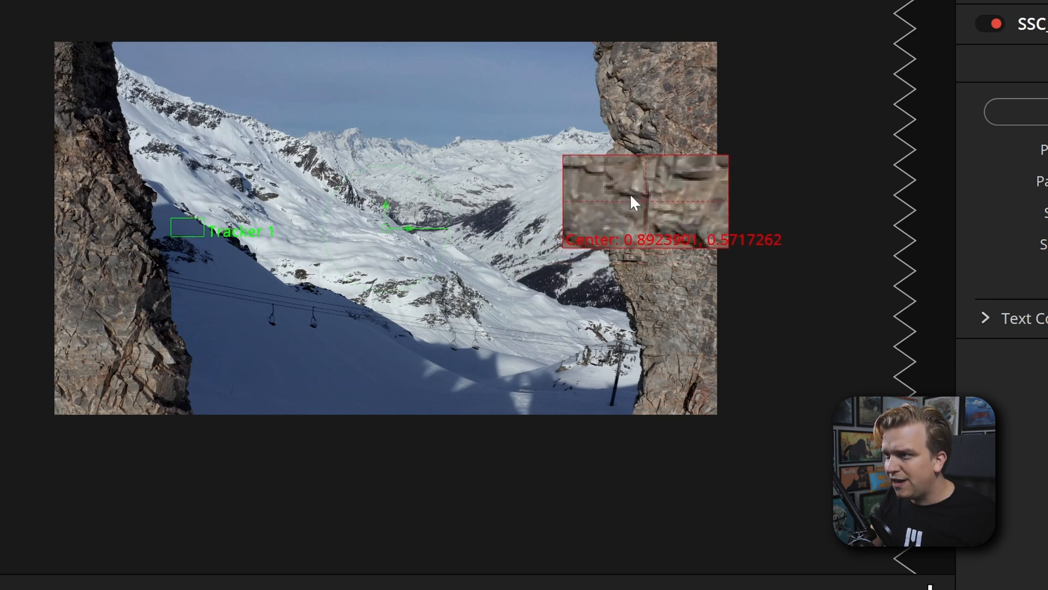
Step: Place Tracker 1 and Tracker 2 on the right and left rock walls
left_click_drag(633, 201, 645, 214)
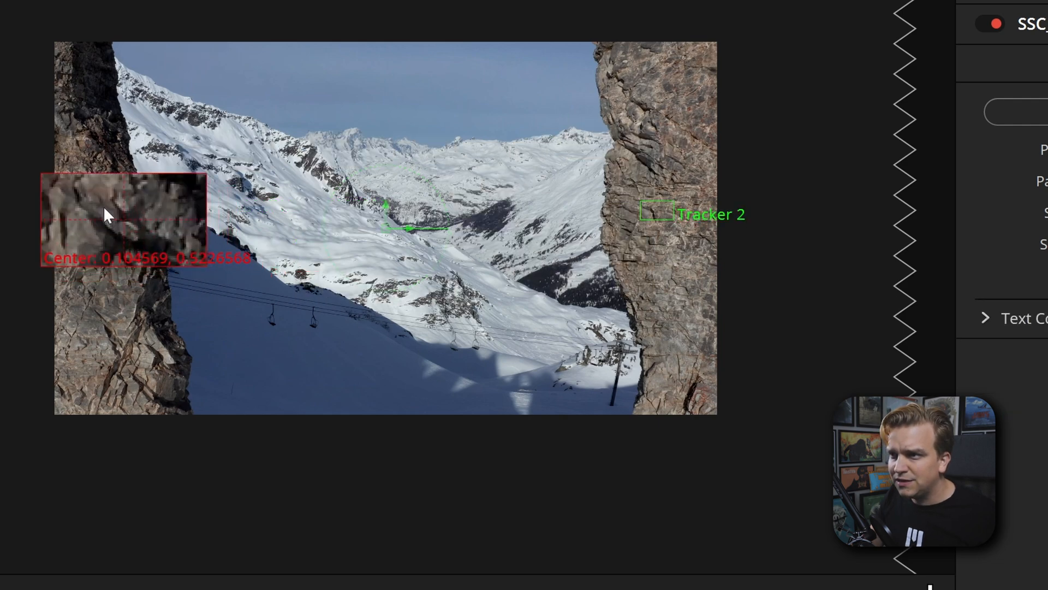
left_click_drag(123, 214, 104, 220)
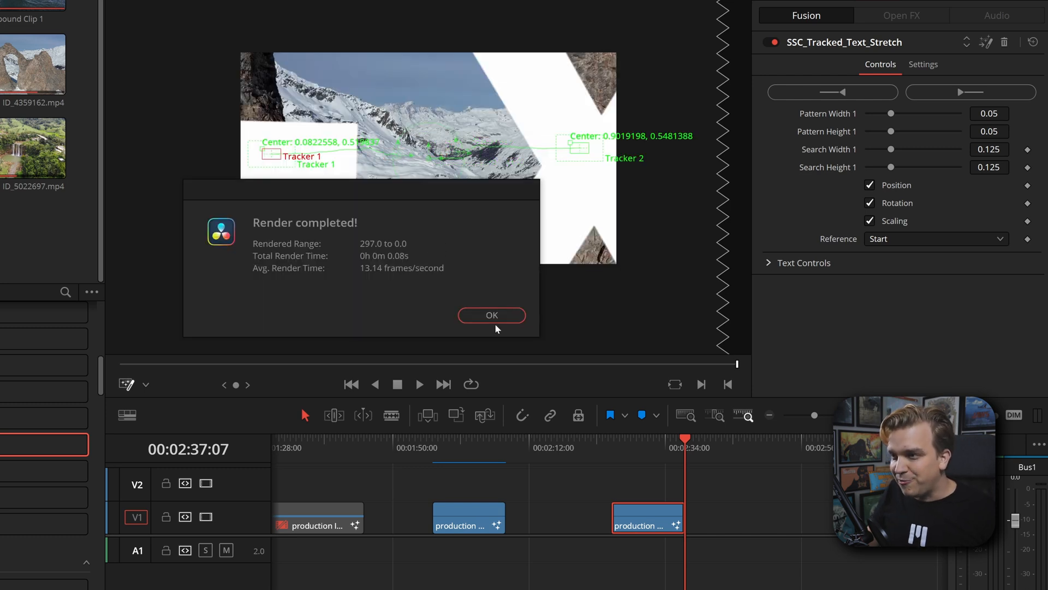
Step: Confirm the completed track and check the text follows the walls at an earlier frame
left_click(492, 314)
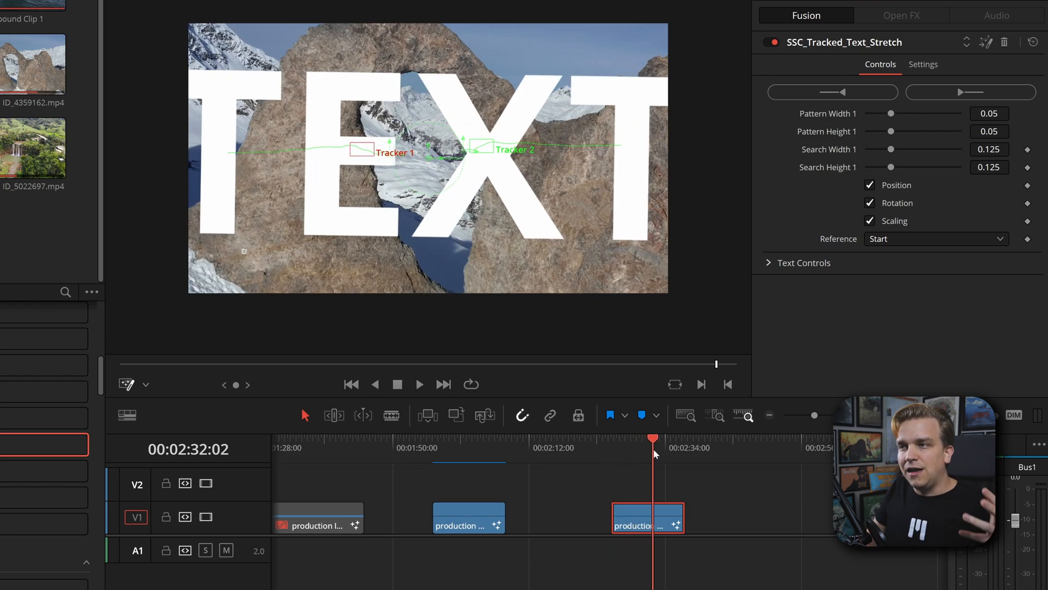
left_click(666, 439)
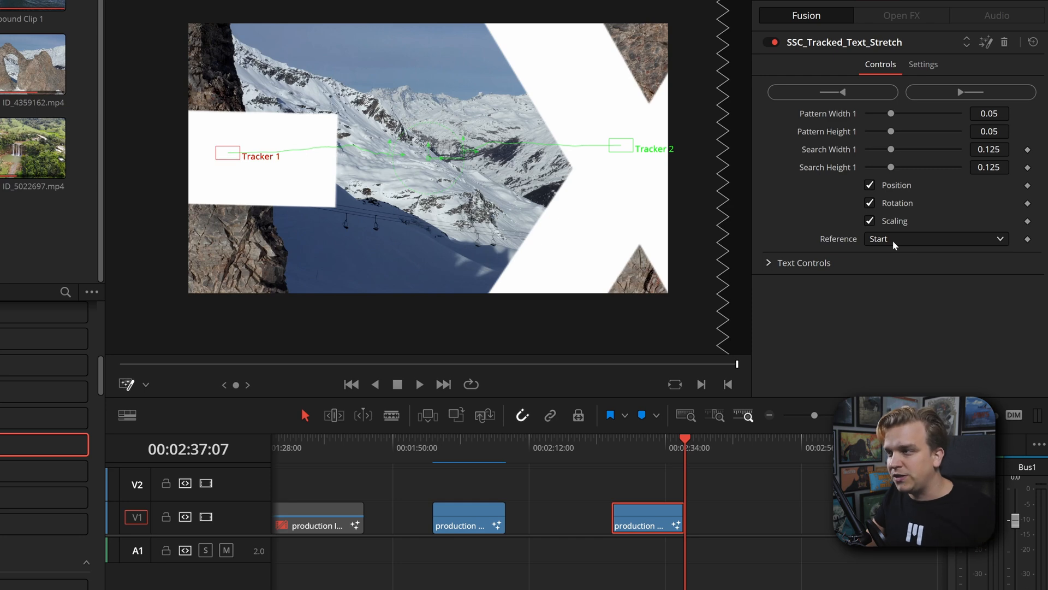
Step: Set the tracker Reference to End so the text fits the arch gap
left_click(936, 239)
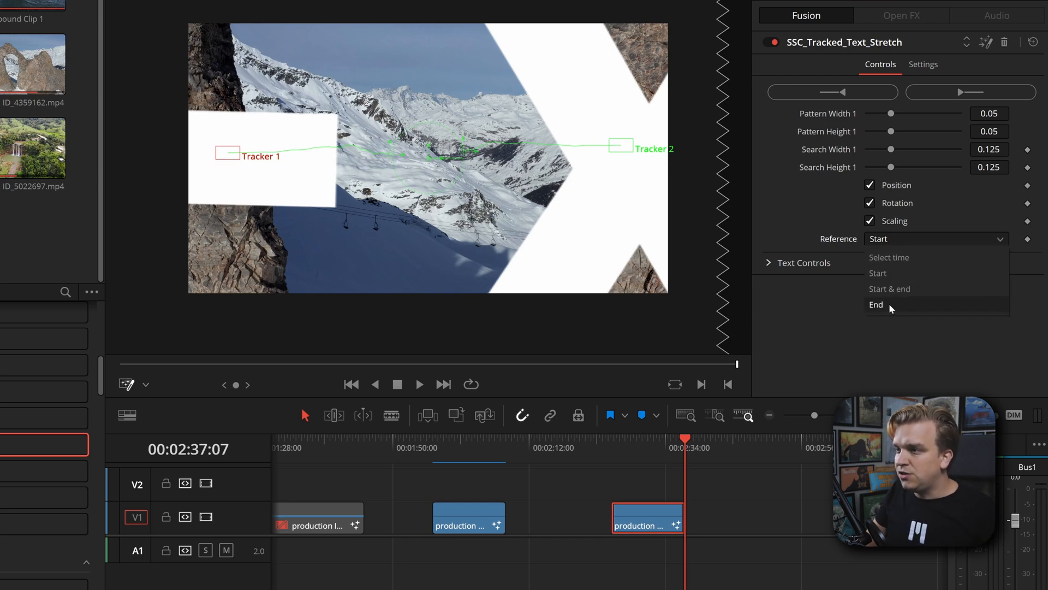
left_click(877, 304)
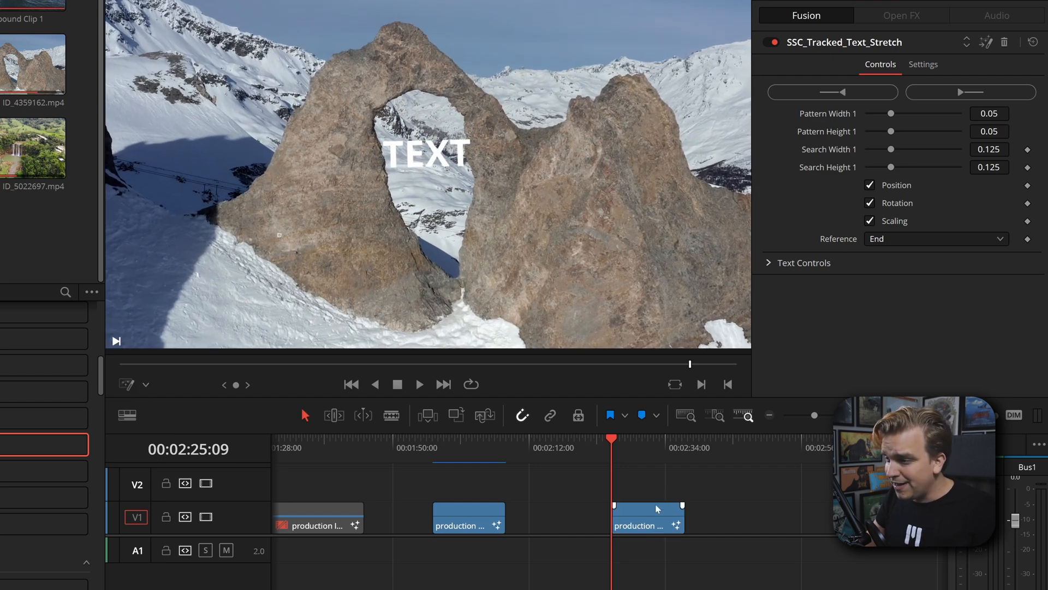
right_click(647, 517)
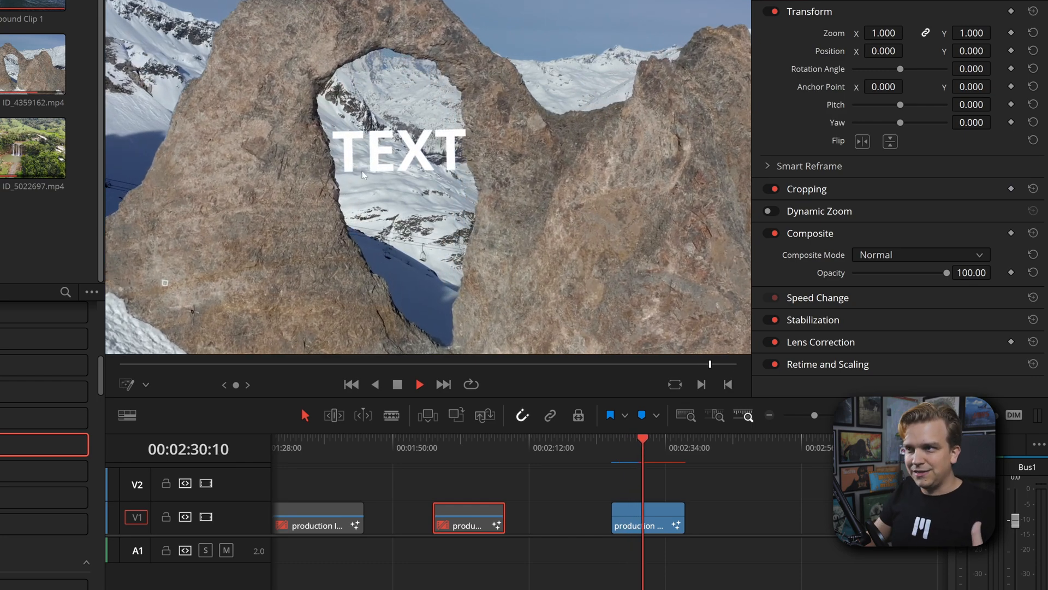
left_click(419, 384)
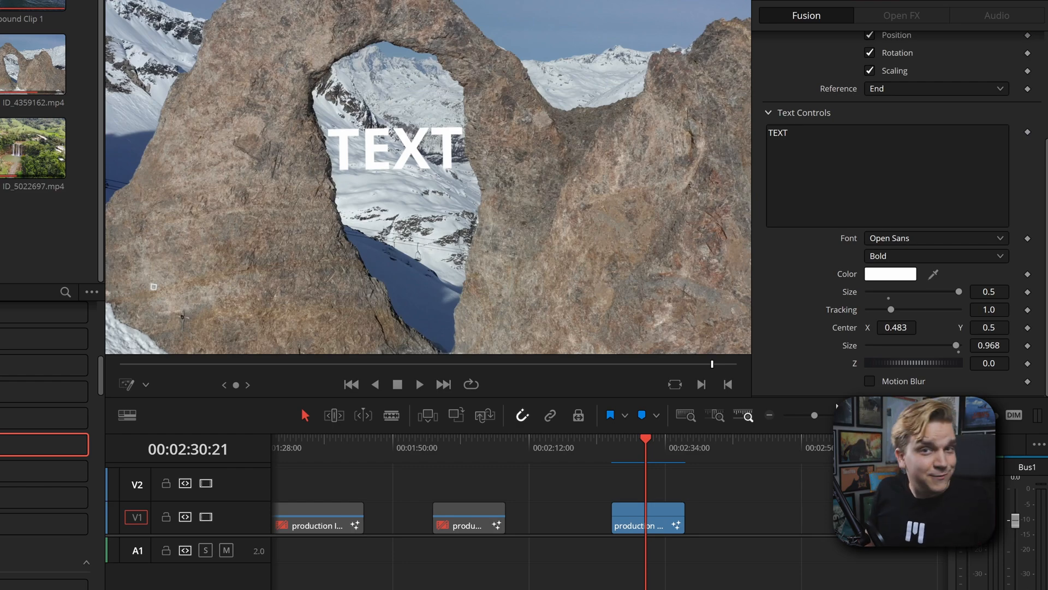
Step: Expand the effect's Text Controls showing TEXT content and Open Sans Bold font
left_click(419, 383)
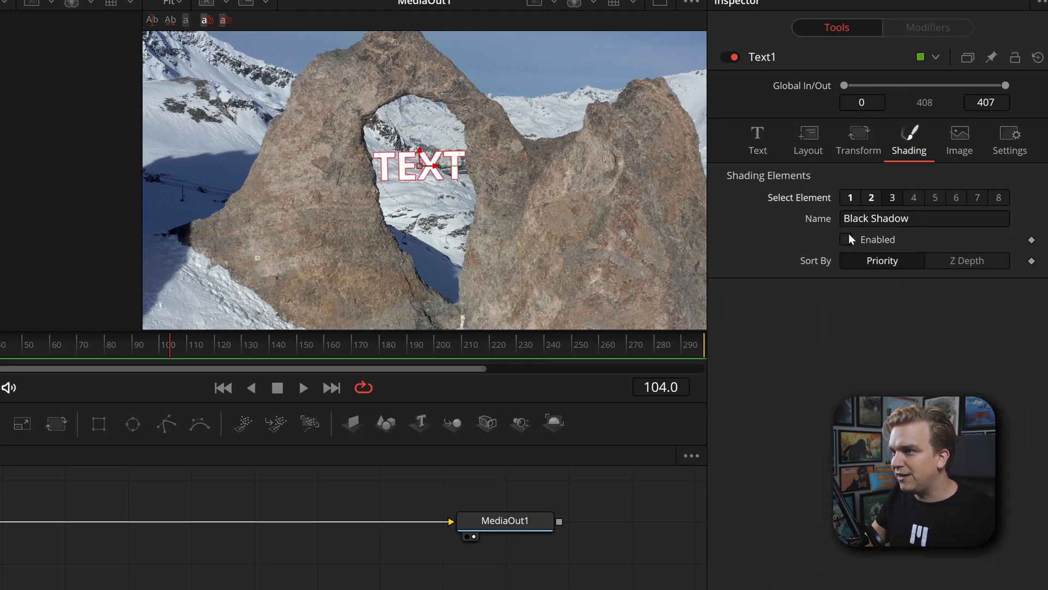
Step: Enable the Black Shadow shading element on the Text1 node
left_click(846, 240)
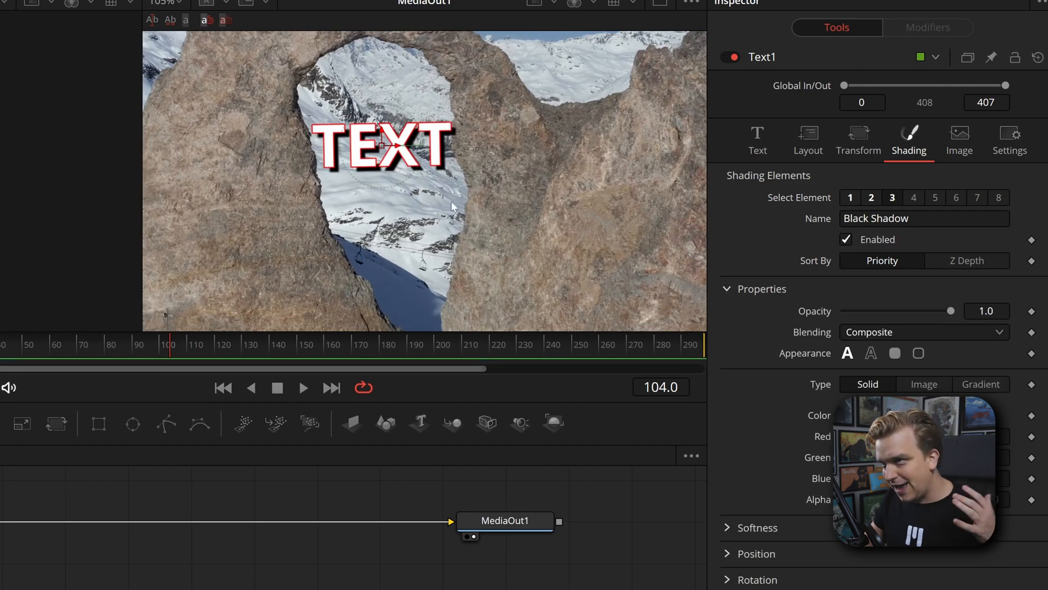